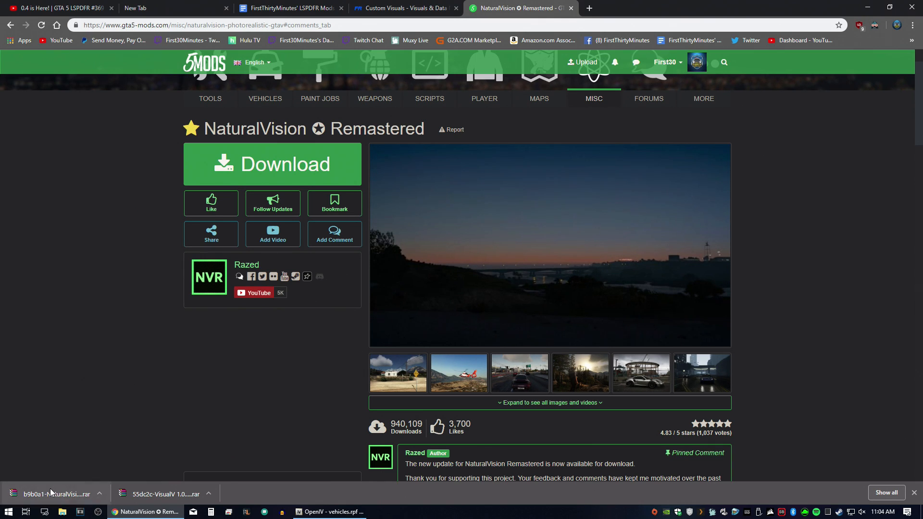
Open the NaturalVision Remastered .rar from the browser downloads bar in WinRAR
left_click(53, 493)
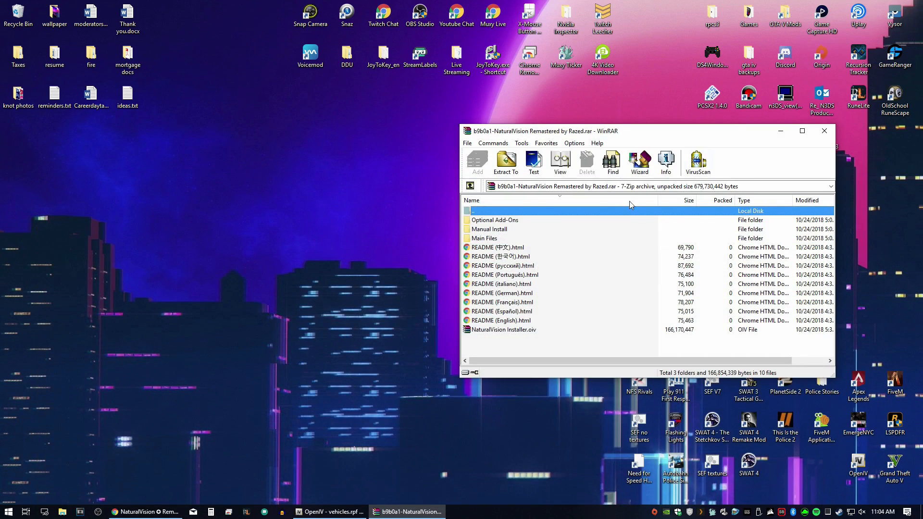
mouse_move(496, 237)
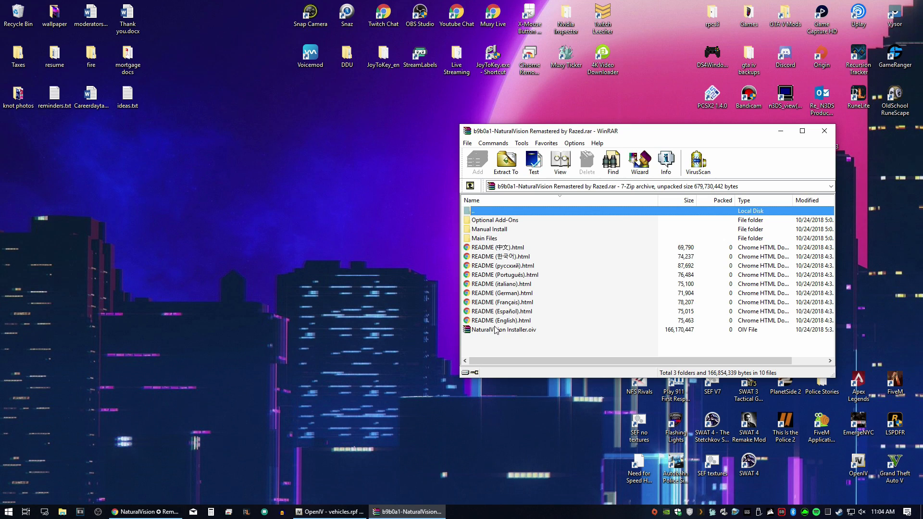
mouse_move(514, 337)
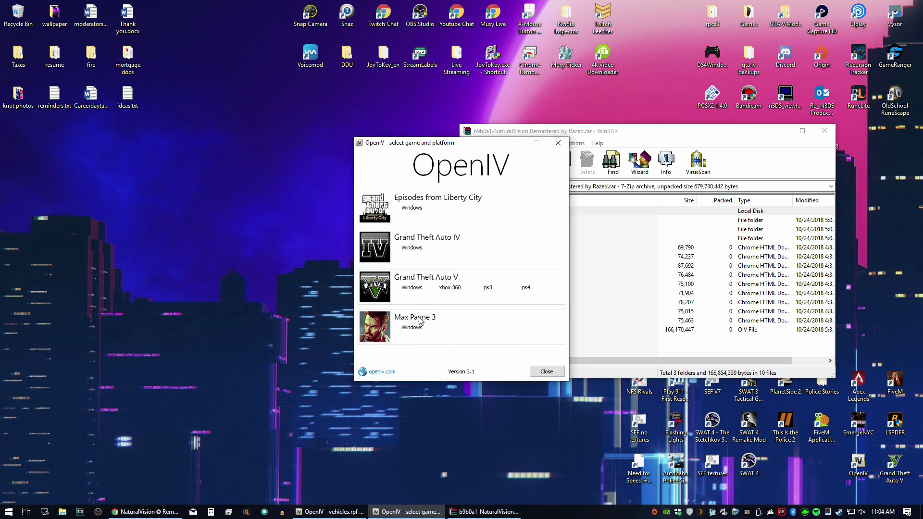
Open Grand Theft Auto V for Windows and launch the Package Installer file picker
left_click(426, 283)
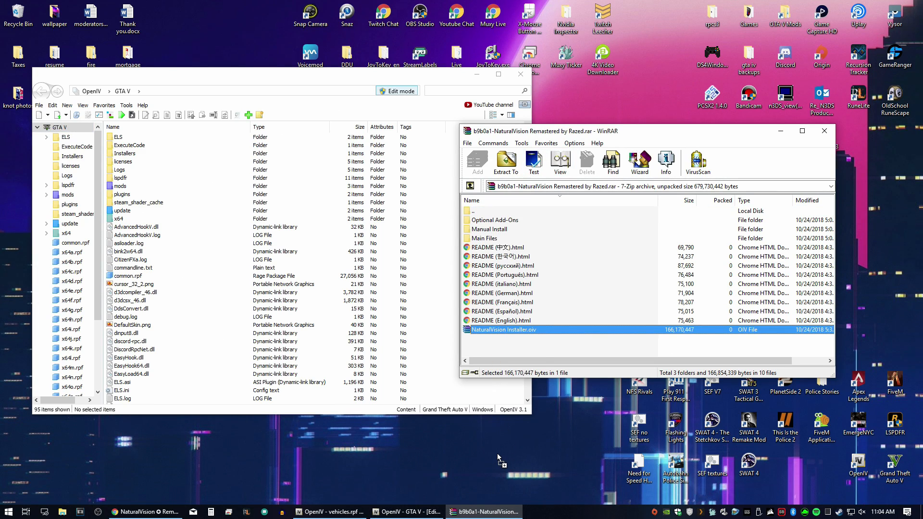
left_click(506, 162)
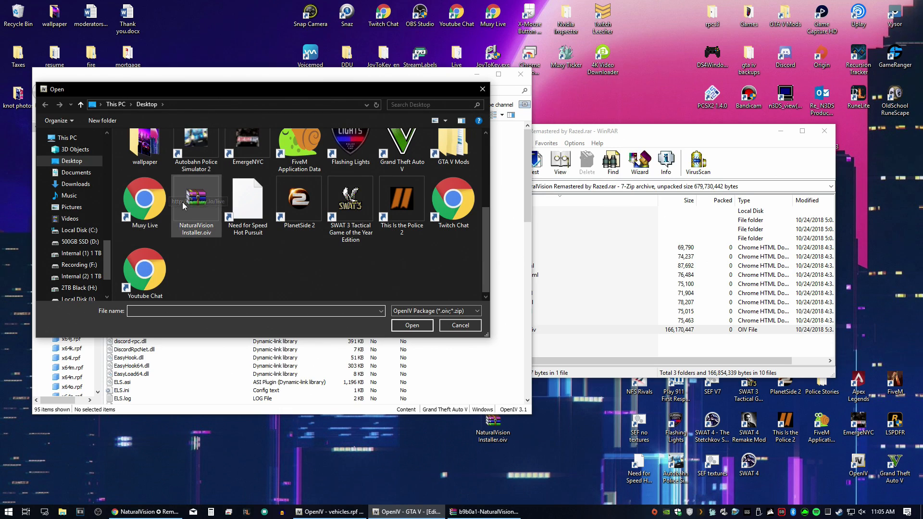
Open NaturalVision Installer.oiv from the Desktop in the package installer
left_click(196, 199)
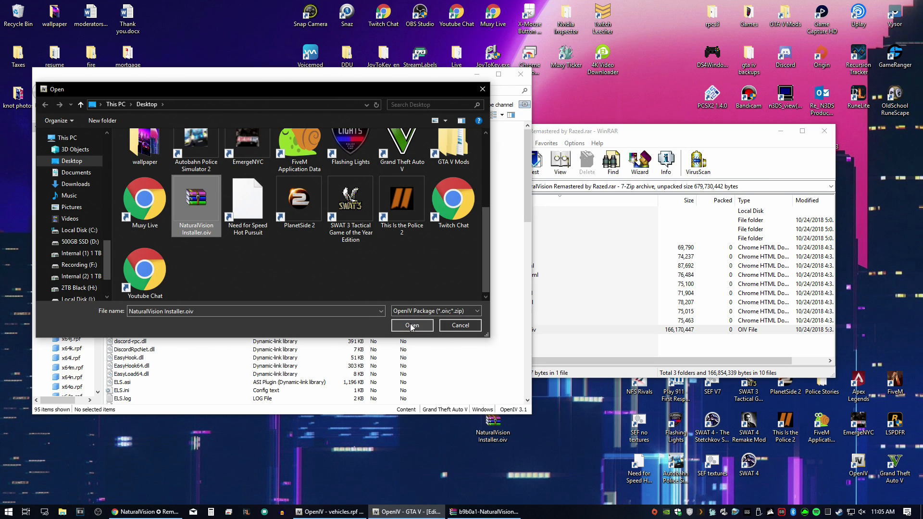
left_click(412, 326)
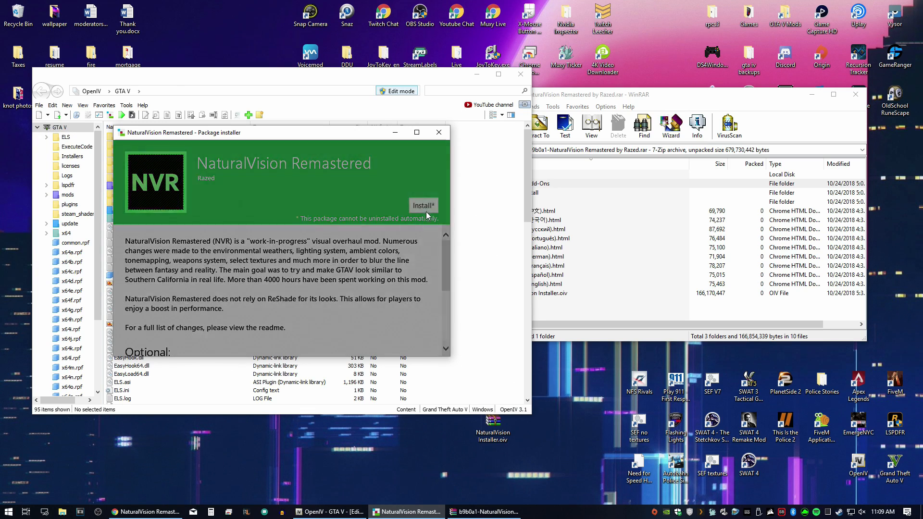
Install NaturalVision Remastered and confirm installation into the mods folder
left_click(423, 204)
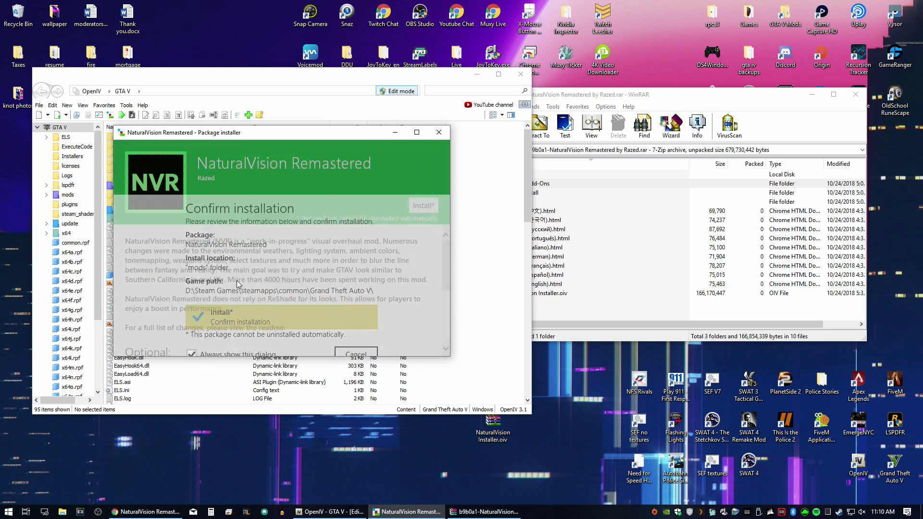
left_click(423, 205)
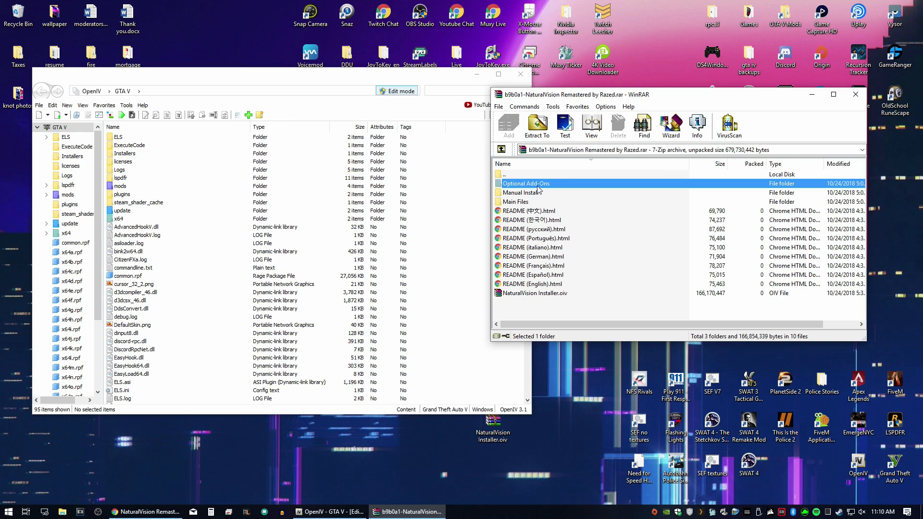
Browse to Optional Add-Ons > 16. Brighter Emergency Lights (LSPDFR) and pick its INSTALL package
double_click(526, 184)
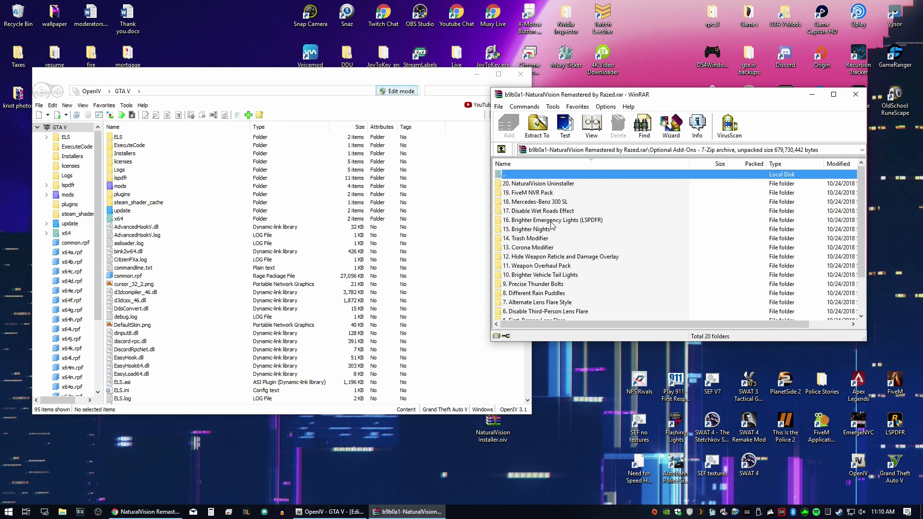
double_click(556, 220)
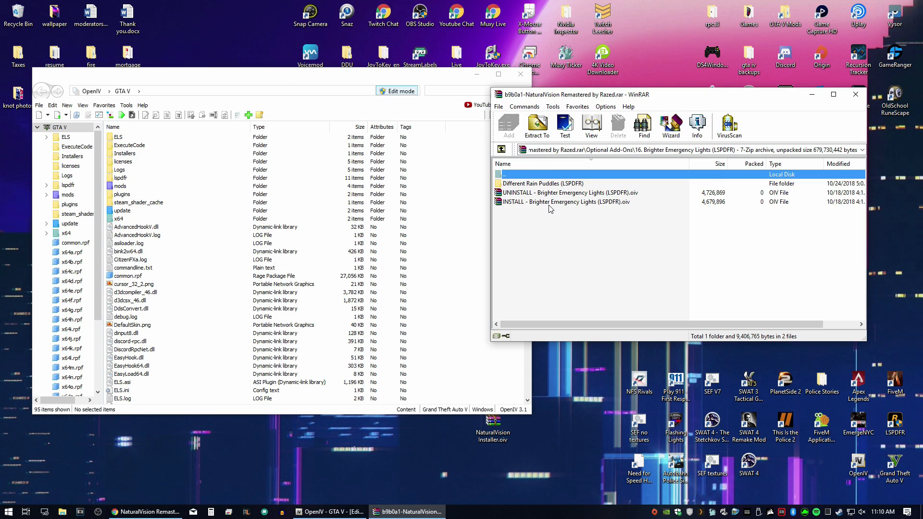
mouse_move(539, 196)
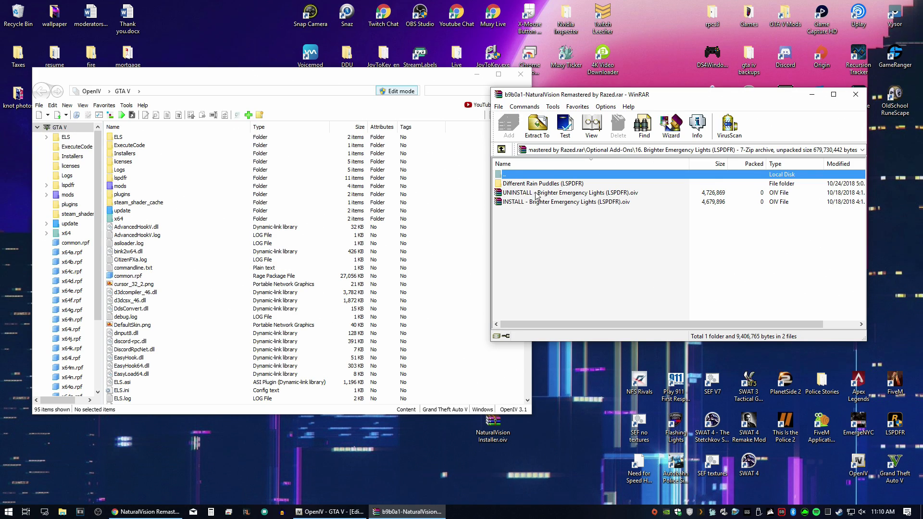
left_click(564, 202)
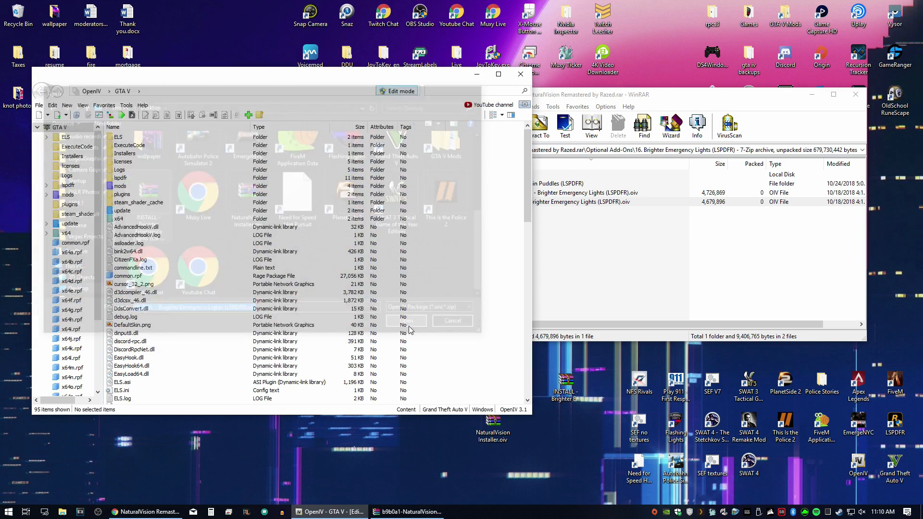
Load the Brighter Emergency Lights package and install it into the mods folder
left_click(406, 320)
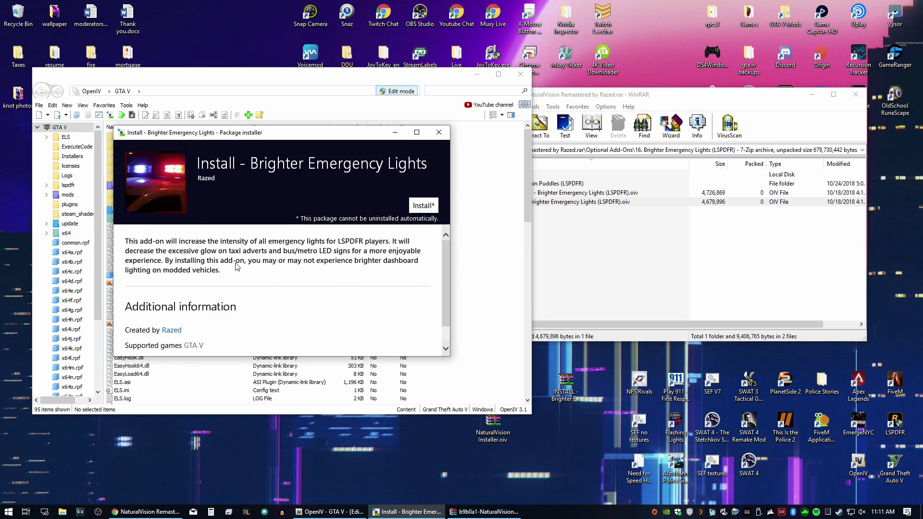
left_click(423, 205)
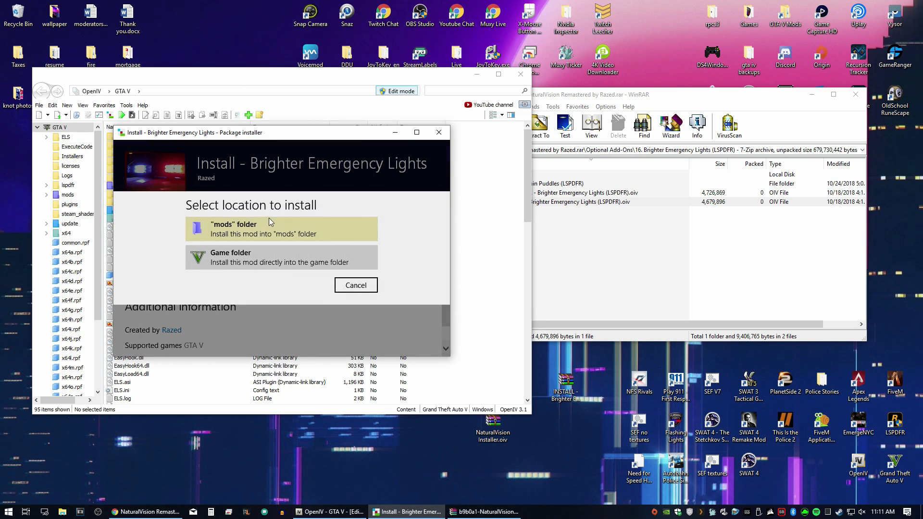
left_click(281, 228)
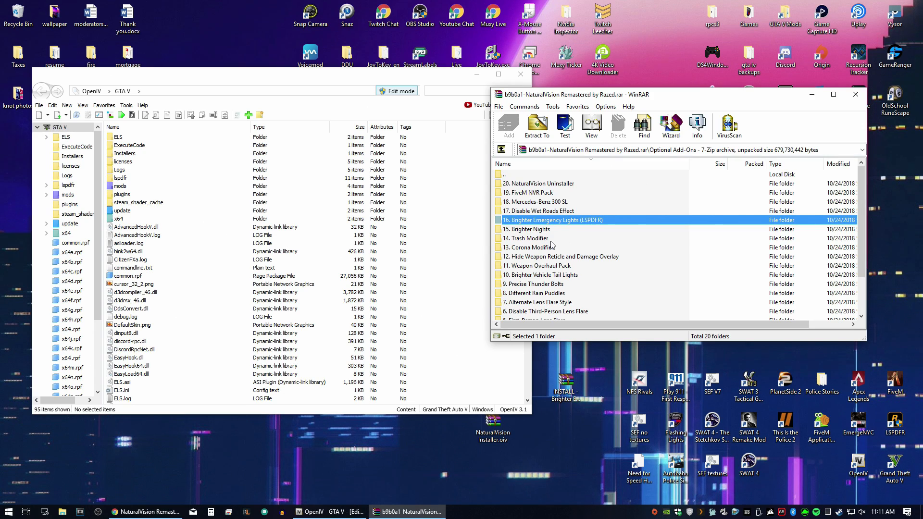
mouse_move(548, 266)
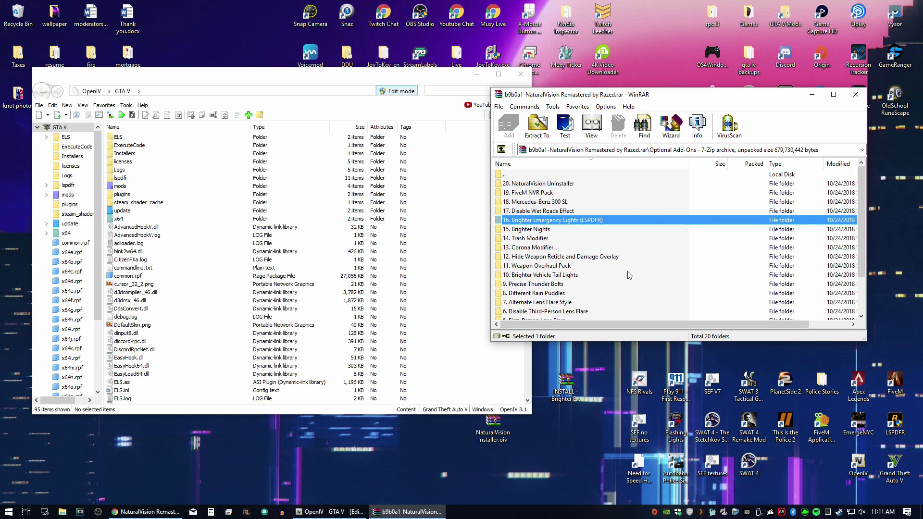
mouse_move(811, 94)
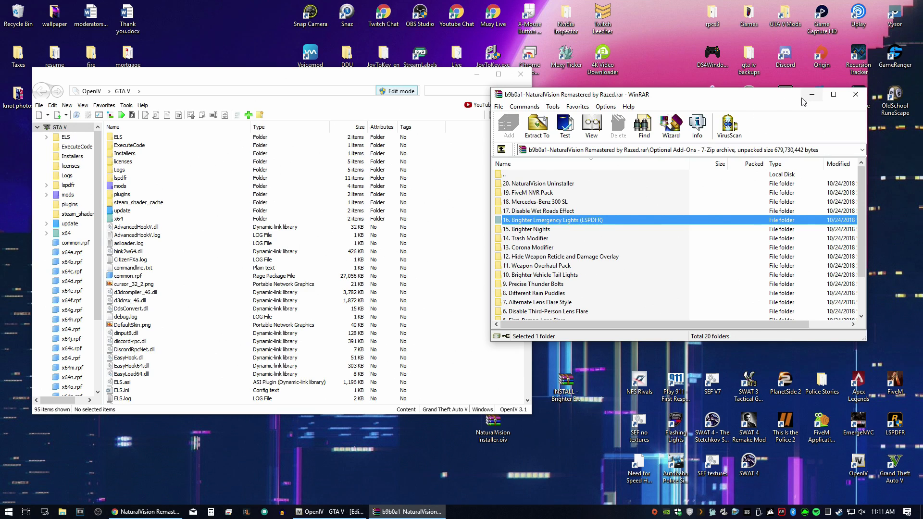
mouse_move(811, 94)
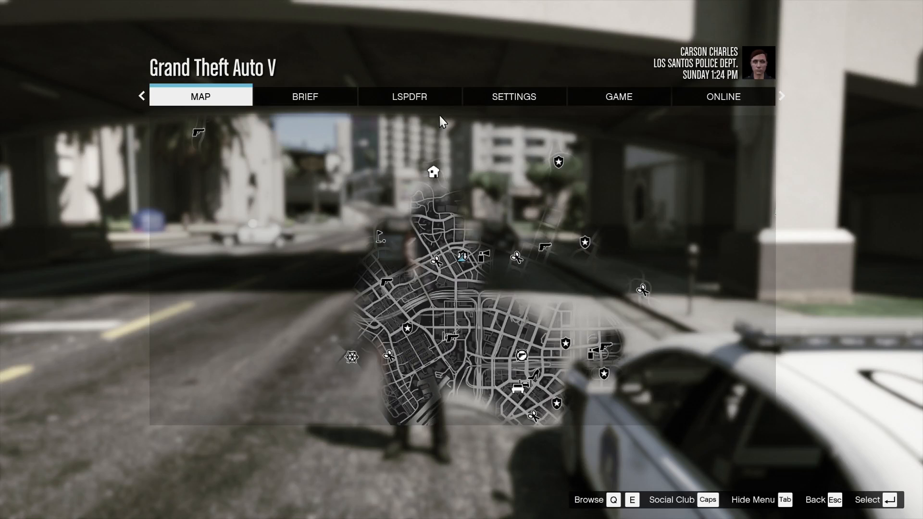
Open the pause menu's SETTINGS tab and its Display section to view Brightness
left_click(513, 96)
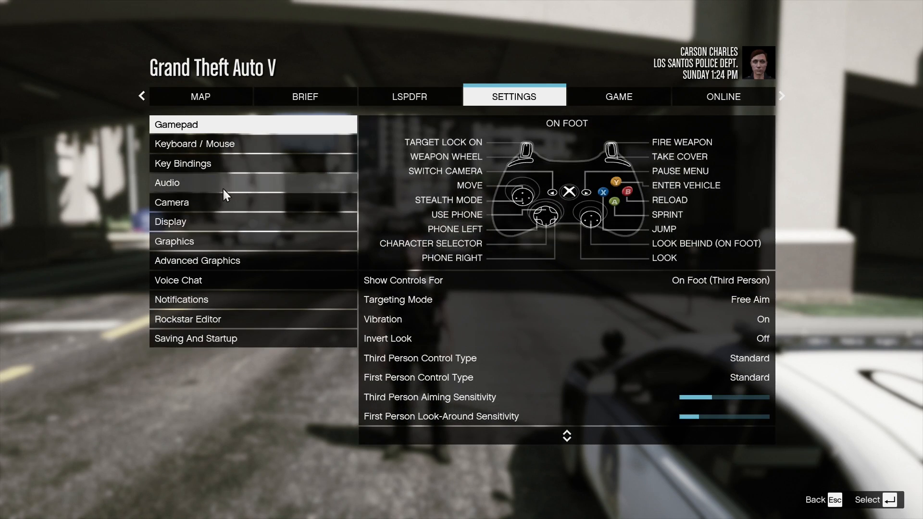
left_click(170, 221)
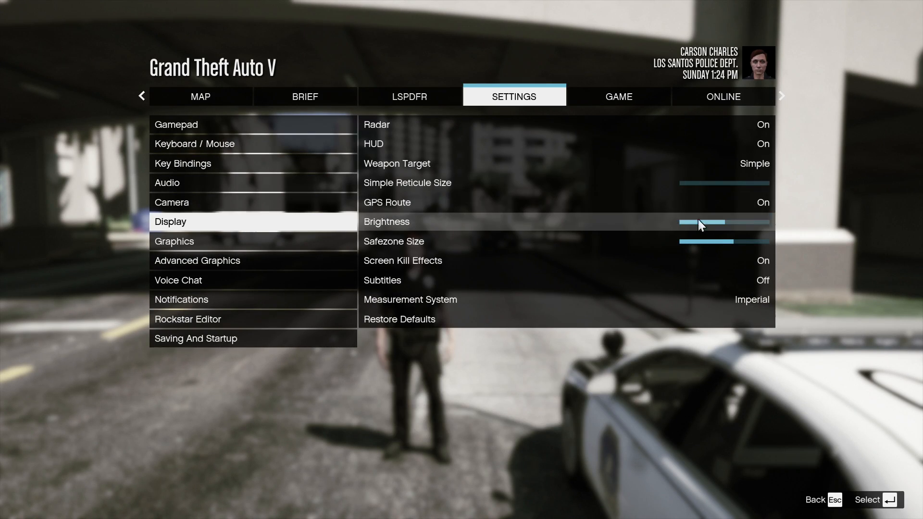